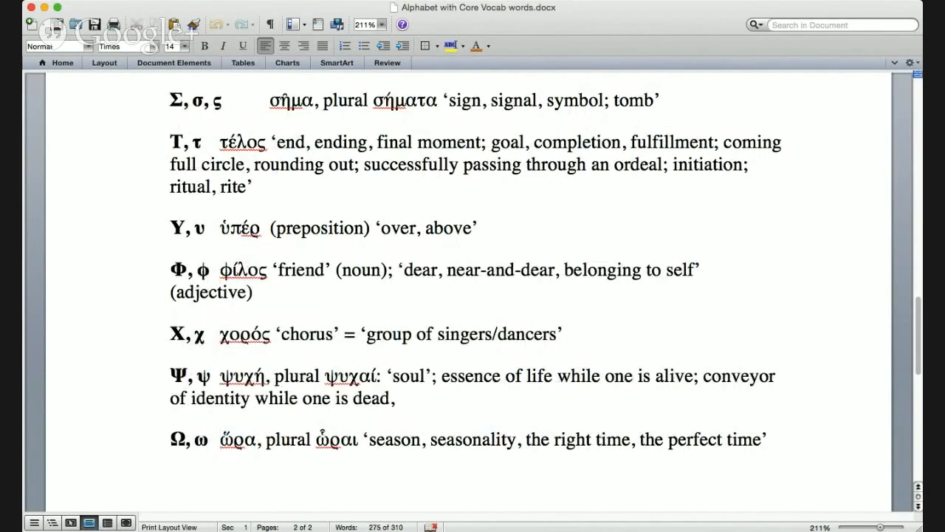
Step: Scroll down past the Ω, ω entry until the Diphthongs heading and list are visible
scroll(down, 3)
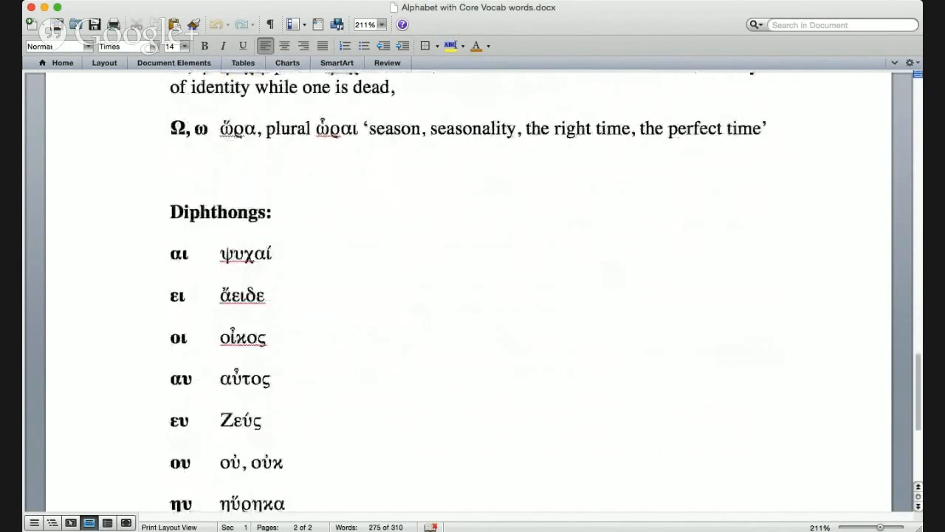
scroll(down, 3)
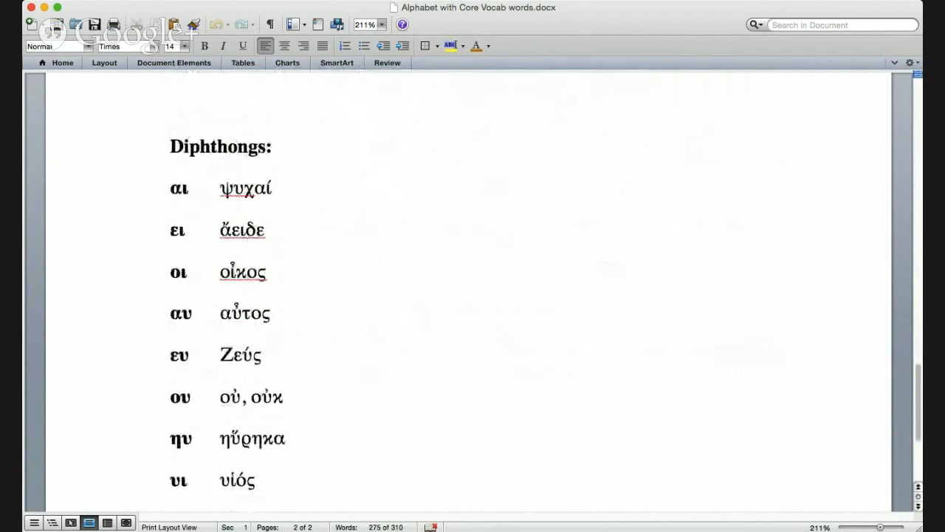
scroll(down, 3)
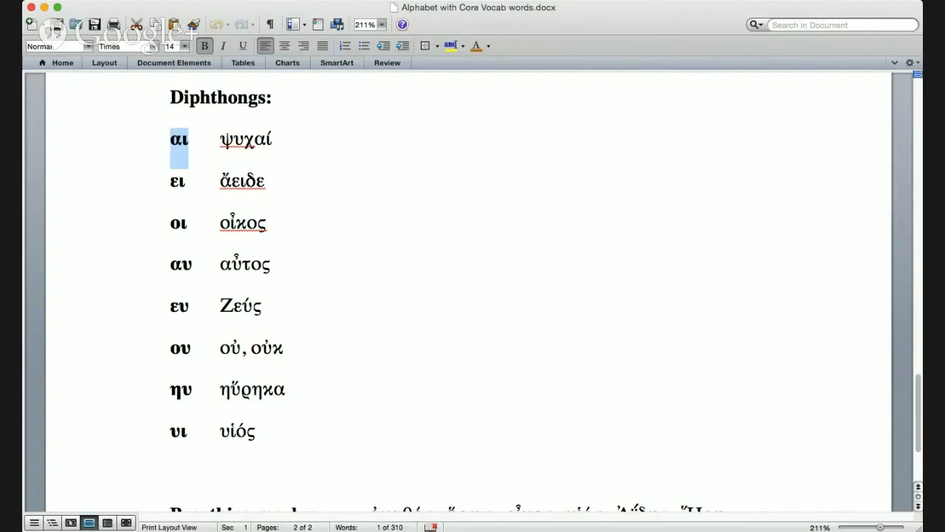
click(177, 192)
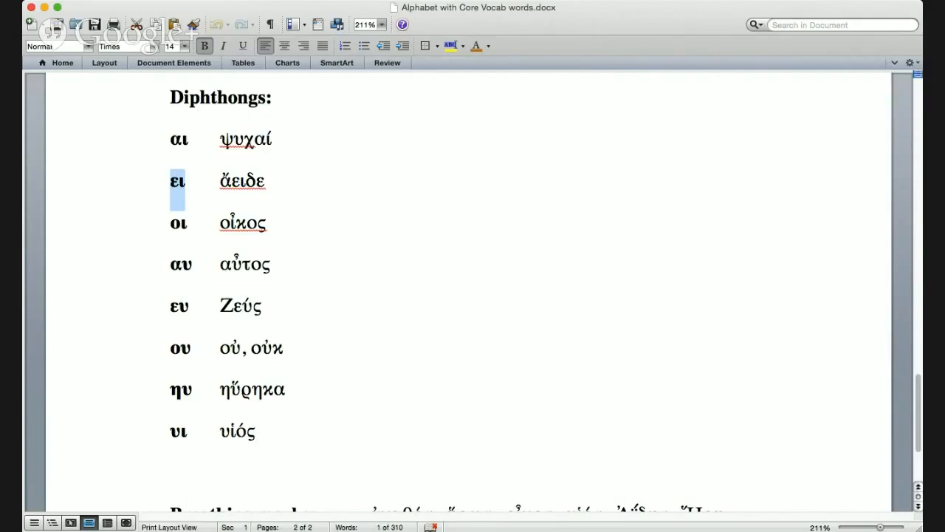
double_click(242, 181)
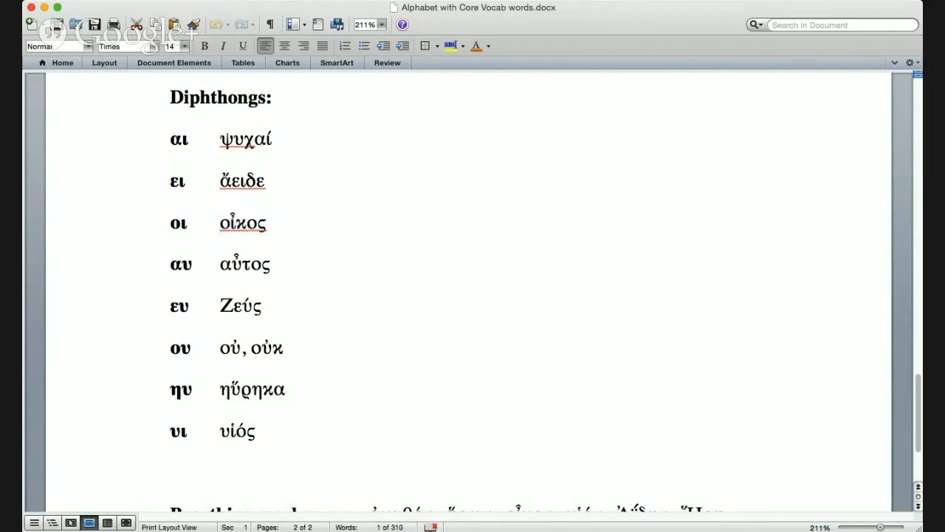
double_click(180, 263)
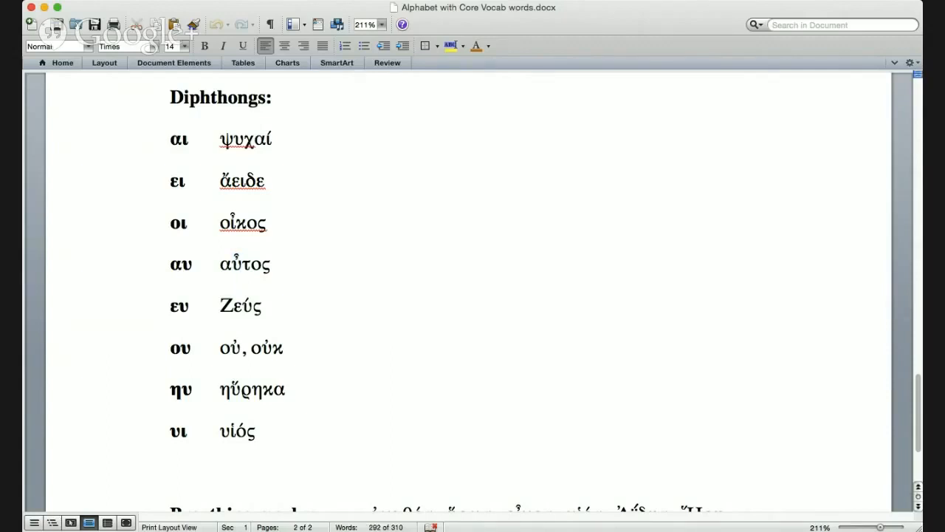
double_click(180, 305)
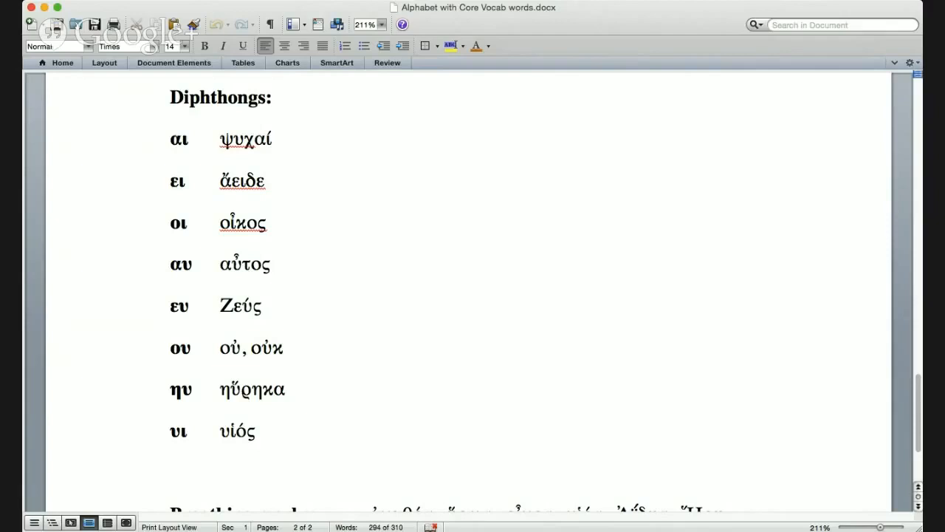
click(257, 305)
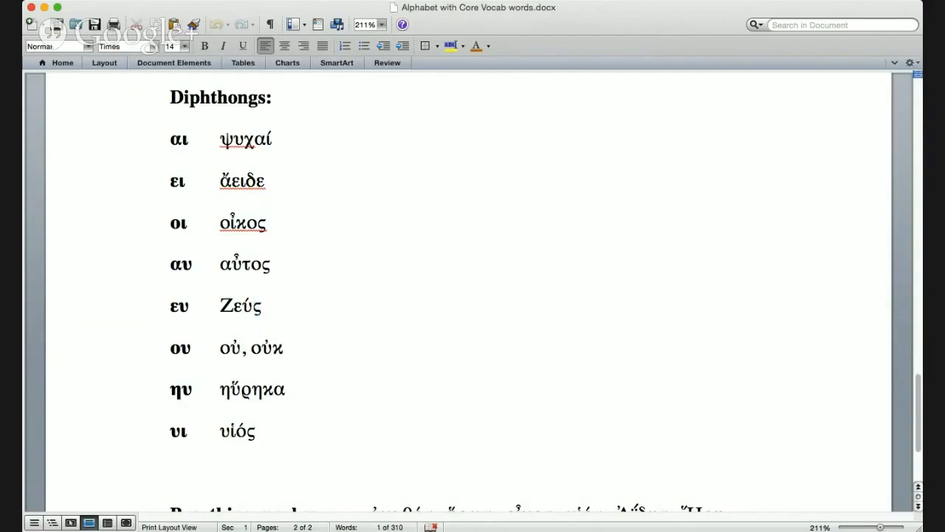
double_click(181, 349)
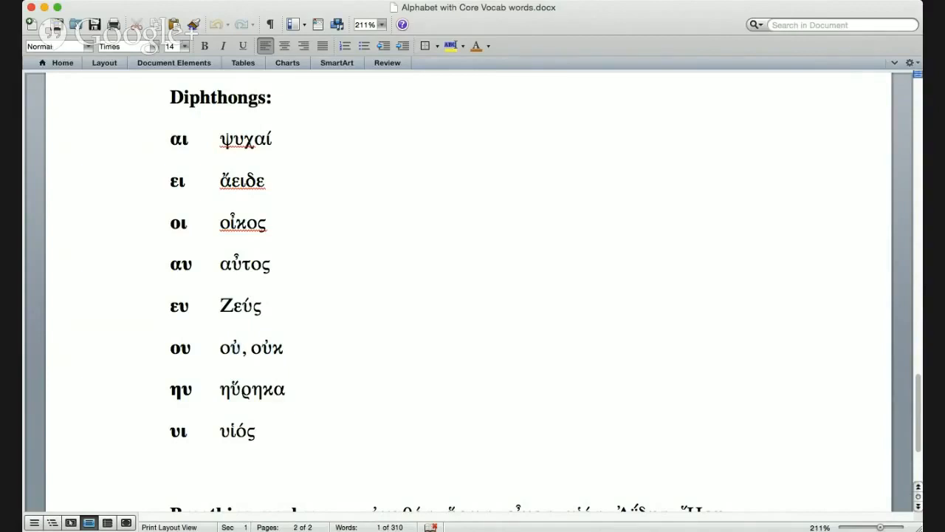
Step: Select the example words ηὕρηκα and then υιός at the end of the Diphthongs list
double_click(251, 390)
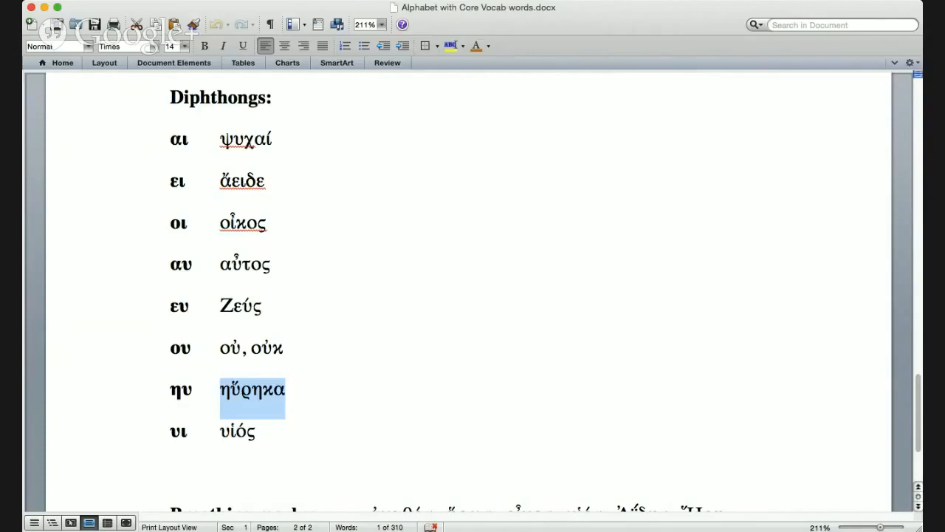
click(204, 44)
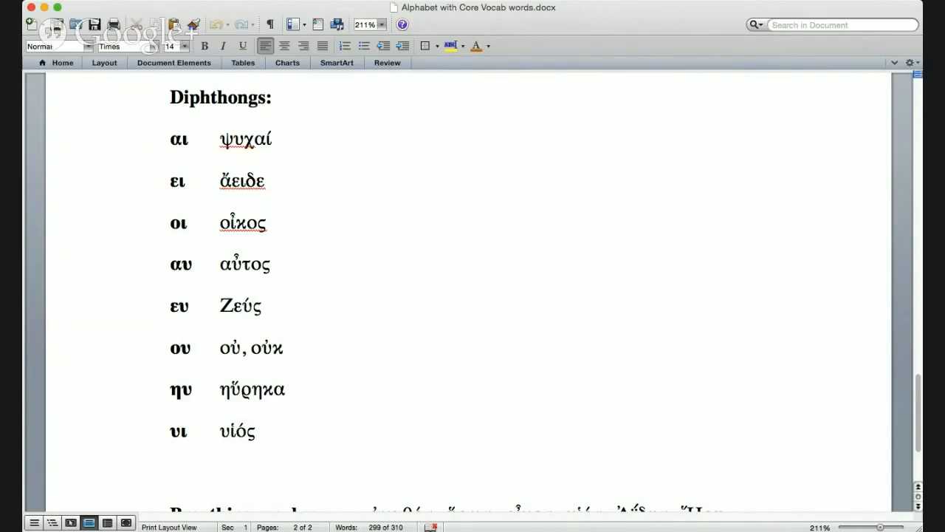
double_click(177, 431)
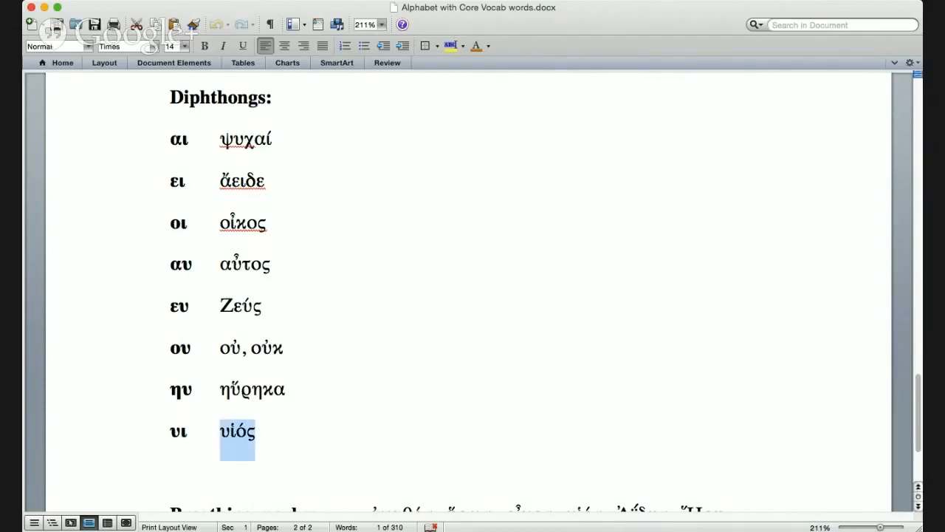
Step: Scroll to the Breathing marks line and select its first example words in turn
scroll(down, 3)
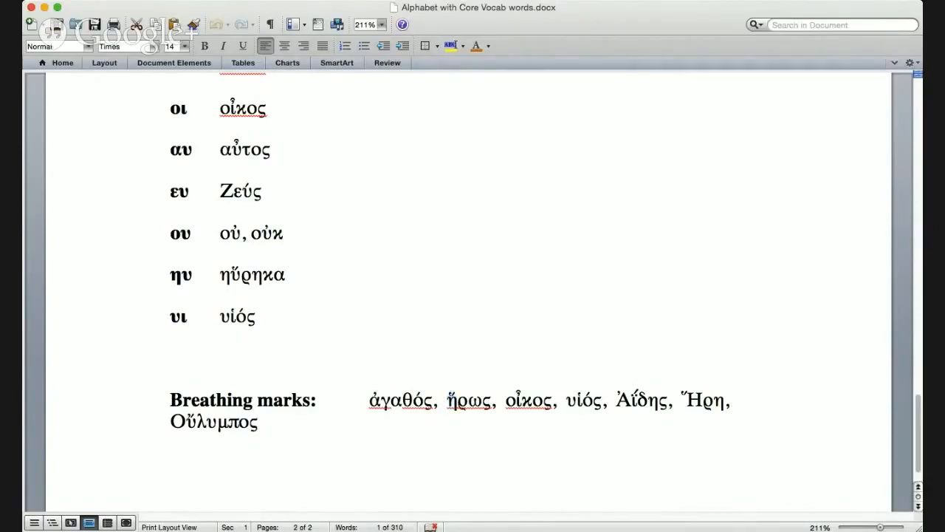
double_click(527, 399)
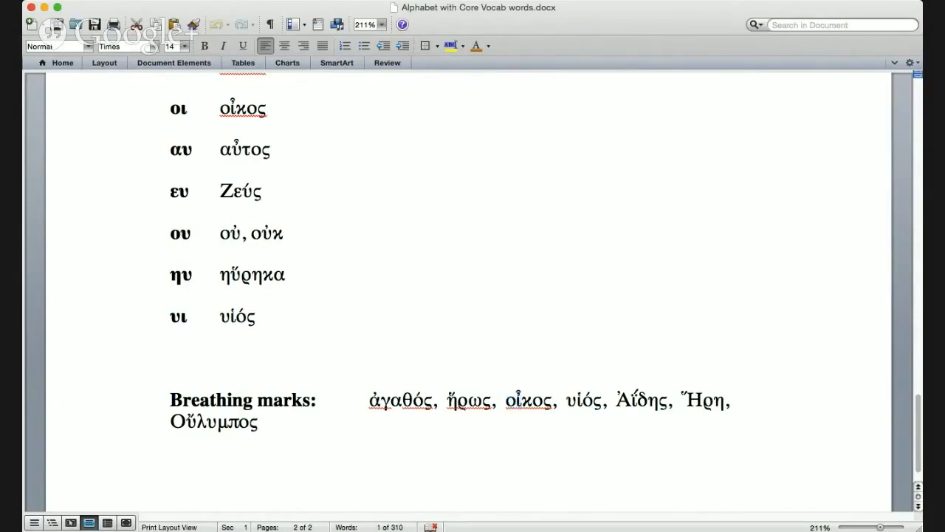
double_click(582, 401)
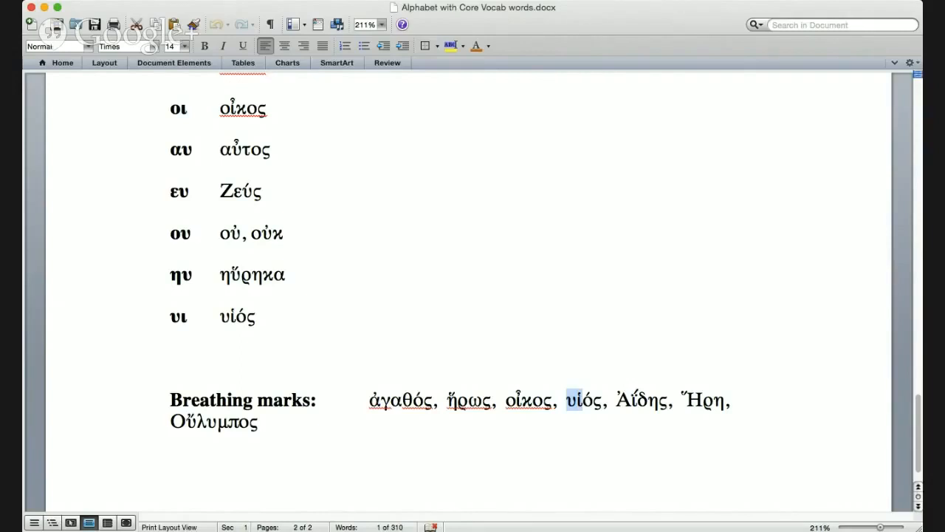
click(584, 402)
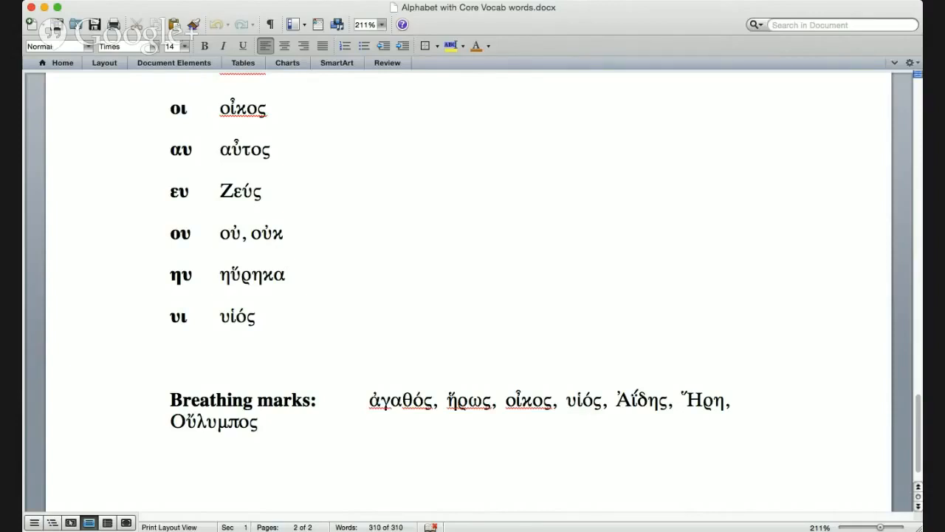
double_click(622, 401)
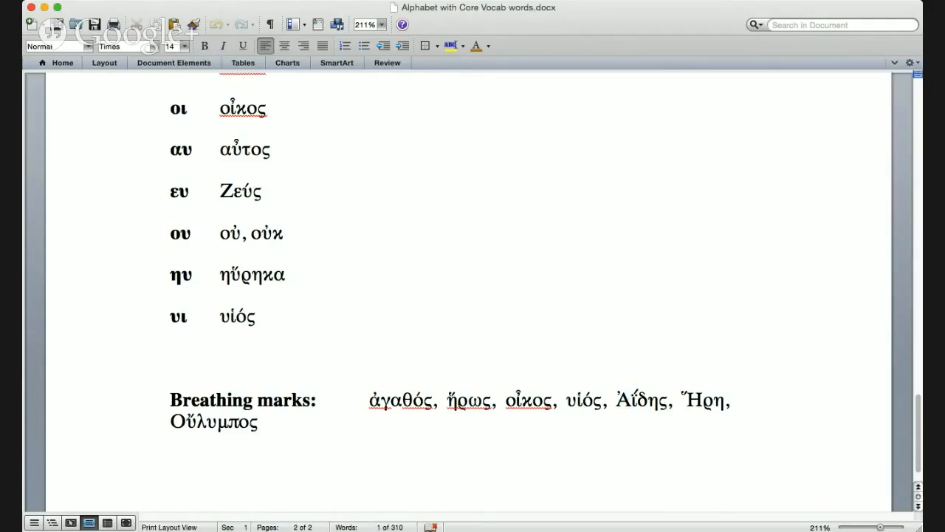
Step: Select the remaining Breathing marks example words, ending on Ὄλυμπος on the second line
double_click(641, 400)
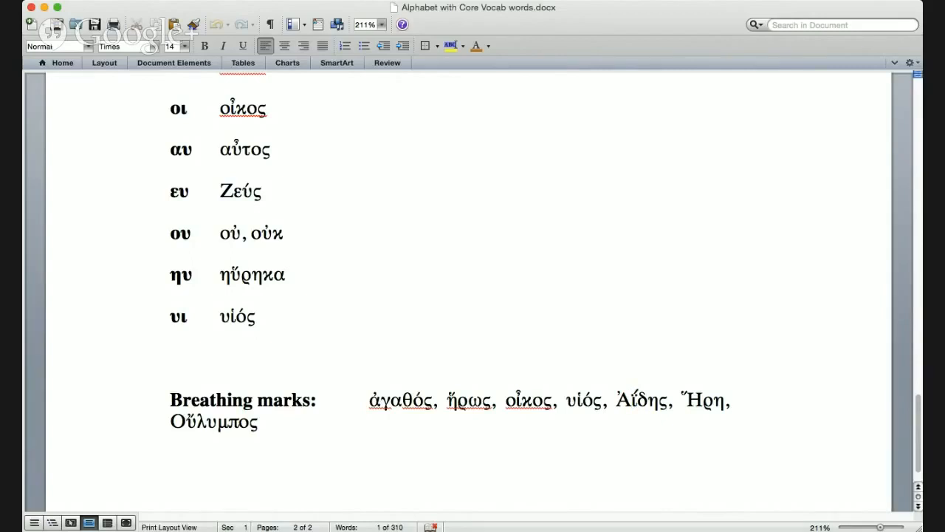
double_click(703, 400)
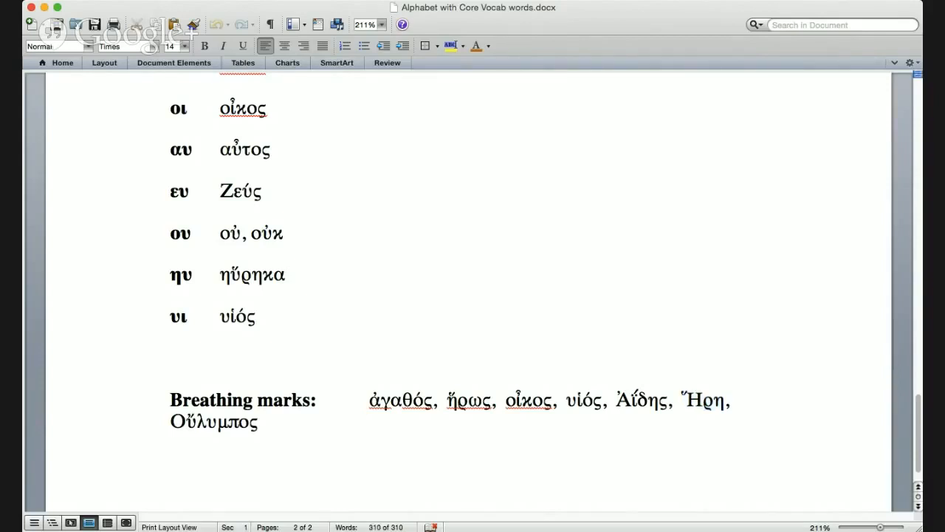
double_click(213, 421)
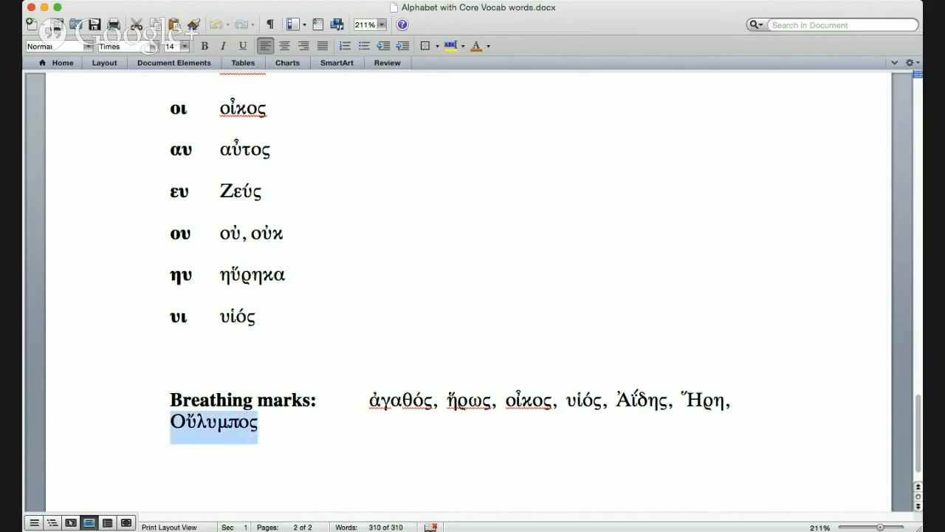